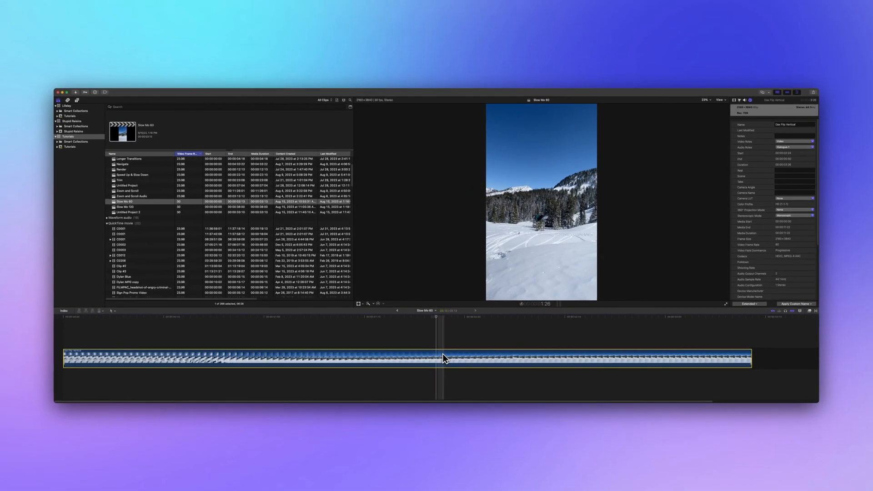
# Apply Automatic Speed to the first biking clip in the Slow Mo 120 project
pyautogui.click(124, 207)
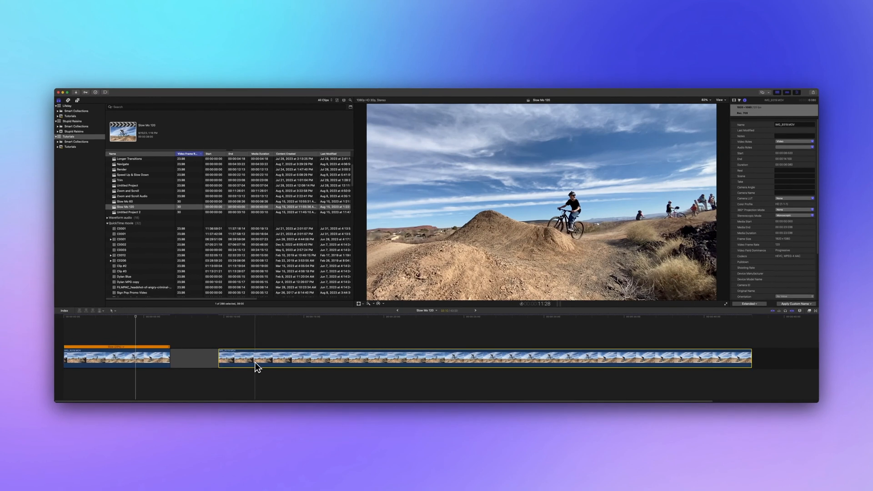